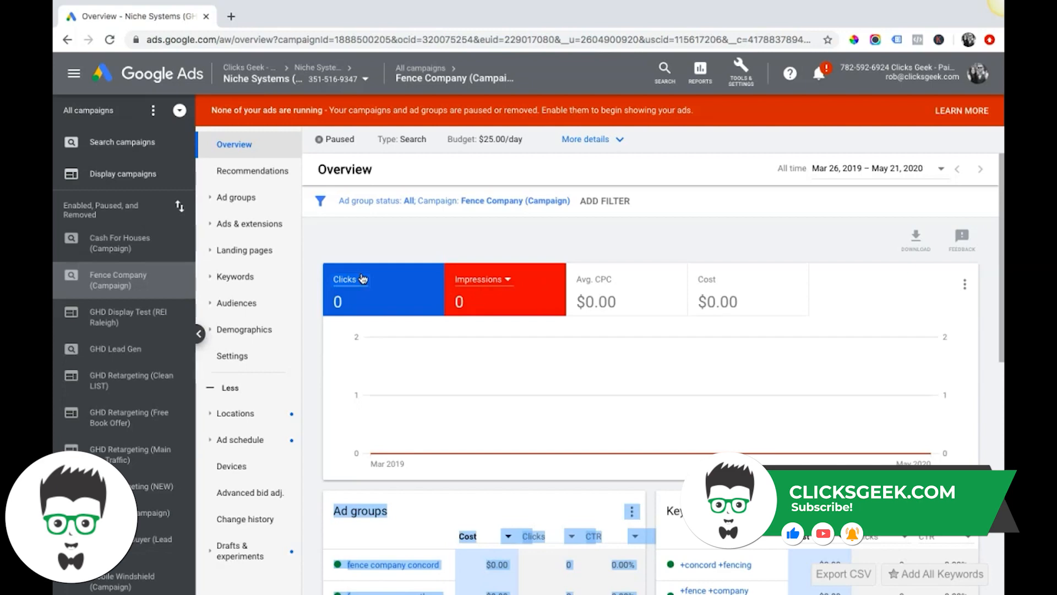
mouse_move(353, 241)
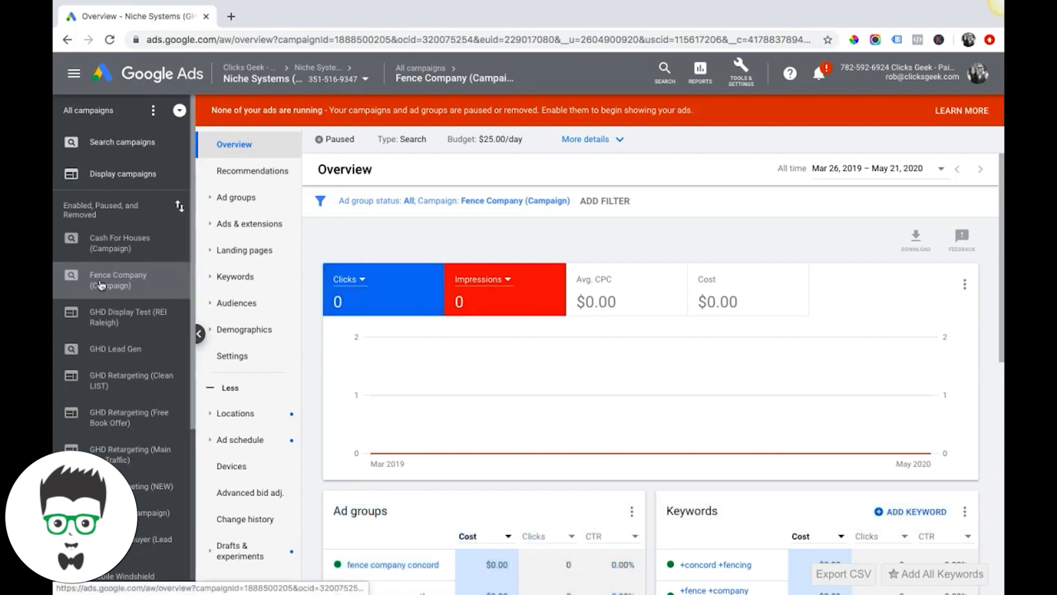
Navigate Fence Company > chain link fence company ad group > Ads & extensions > Ads to list its three text ads
left_click(236, 197)
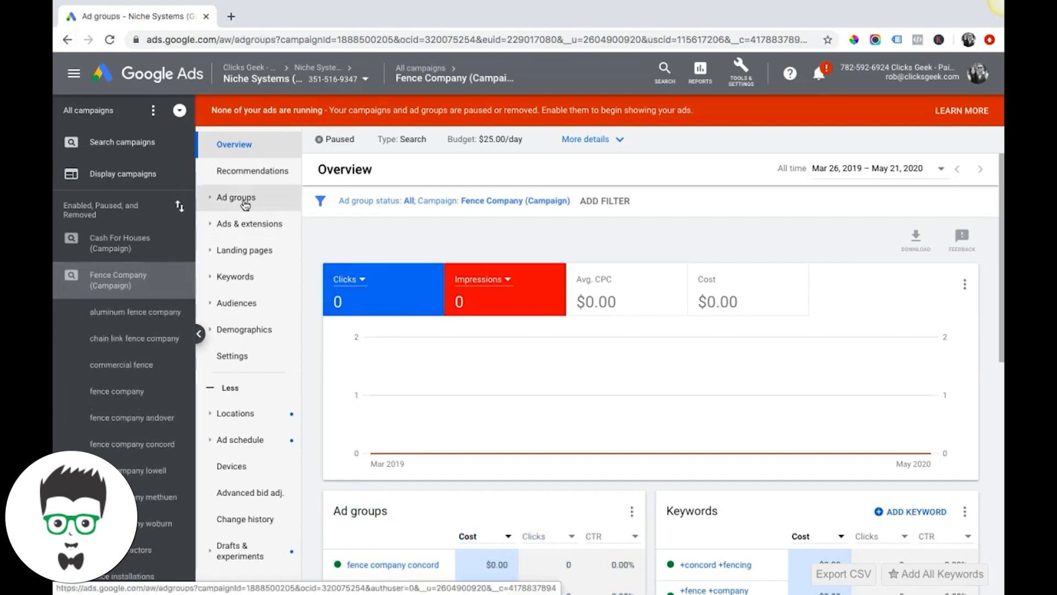
left_click(236, 197)
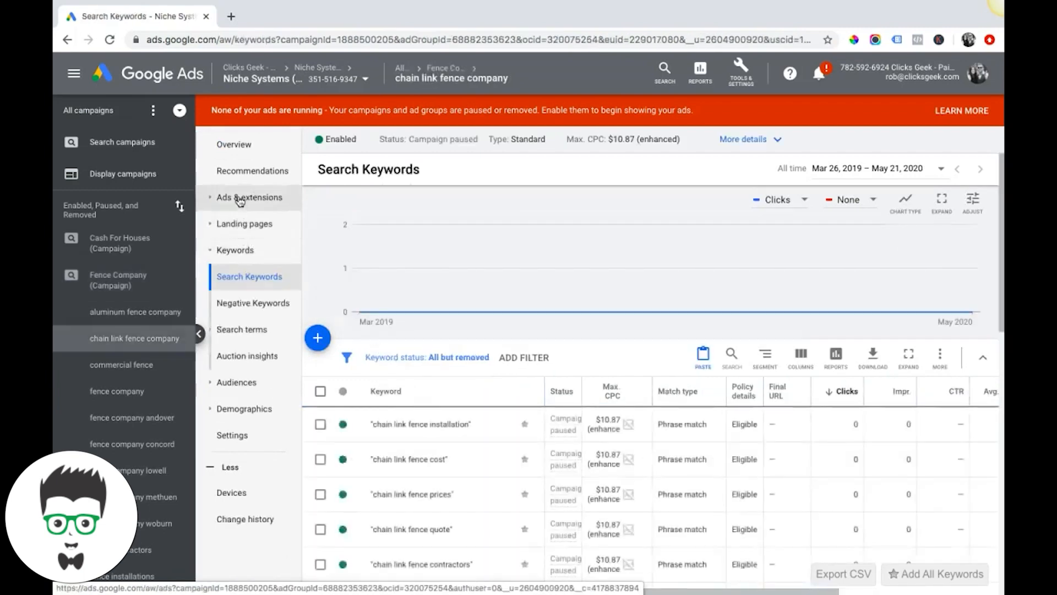
left_click(249, 197)
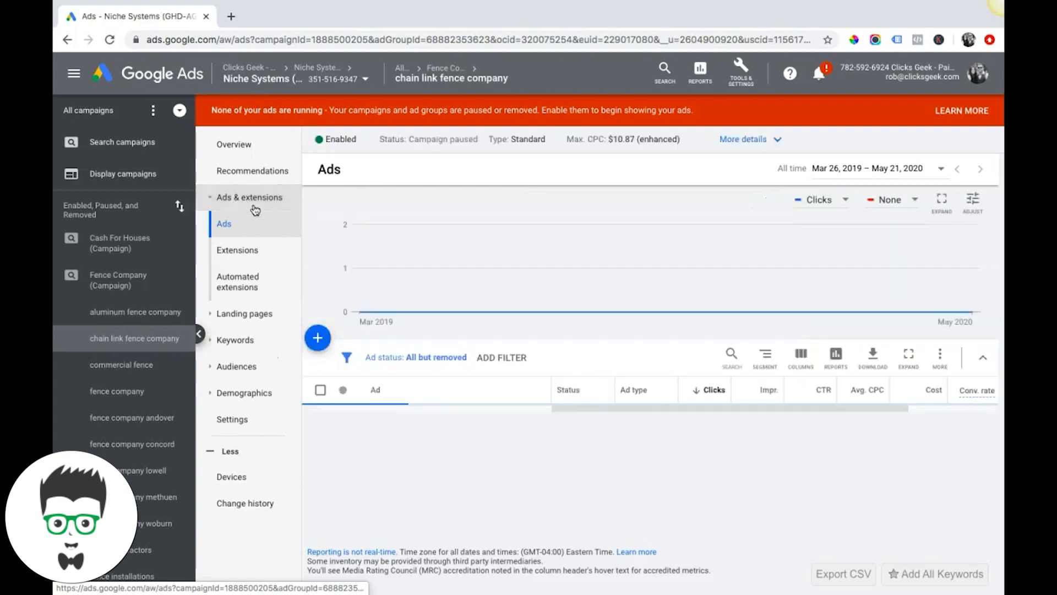
left_click(223, 223)
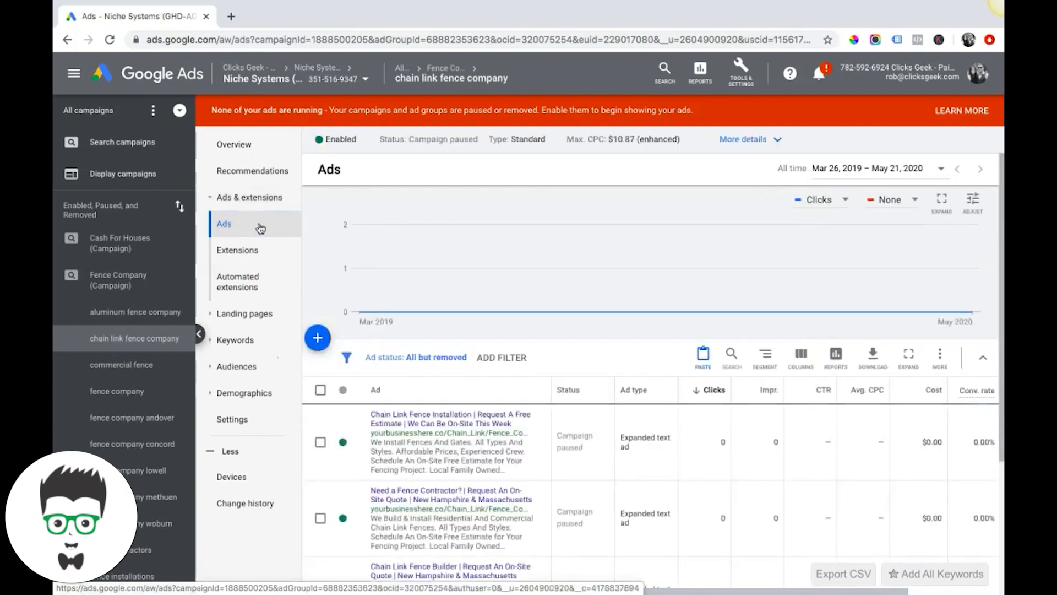
scroll("down", 3)
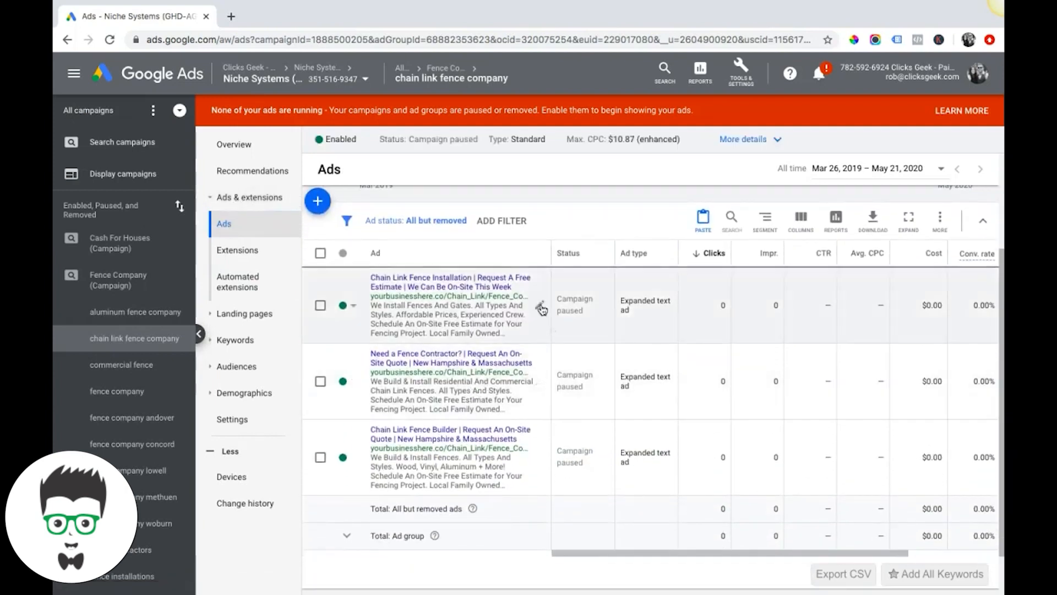
Edit the Chain Link Fence Installation ad, select its whole Final URL and view the field's help explanation
left_click(450, 282)
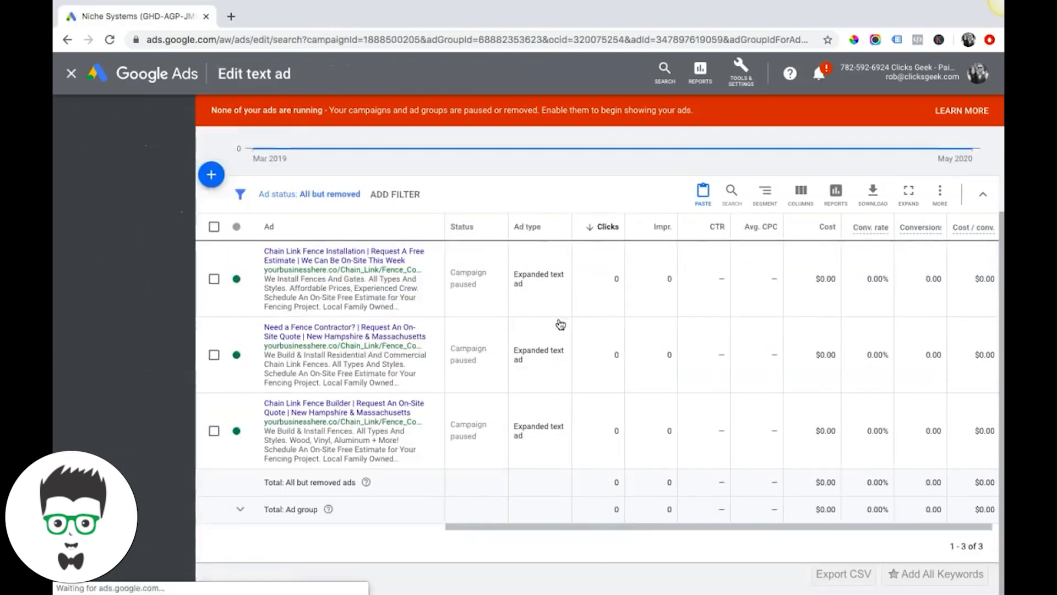
left_click(343, 254)
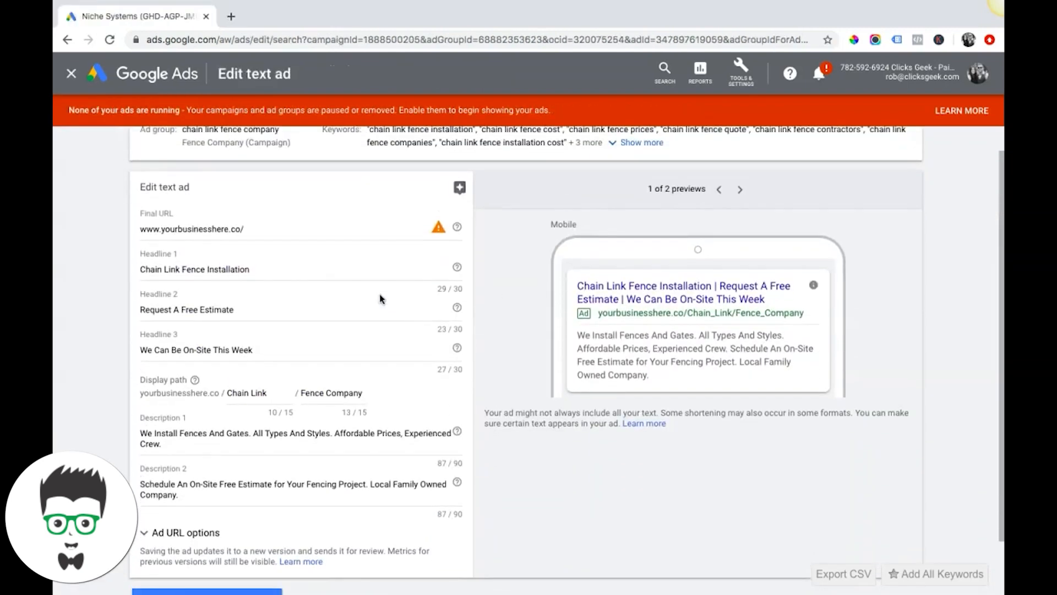
triple_click(192, 229)
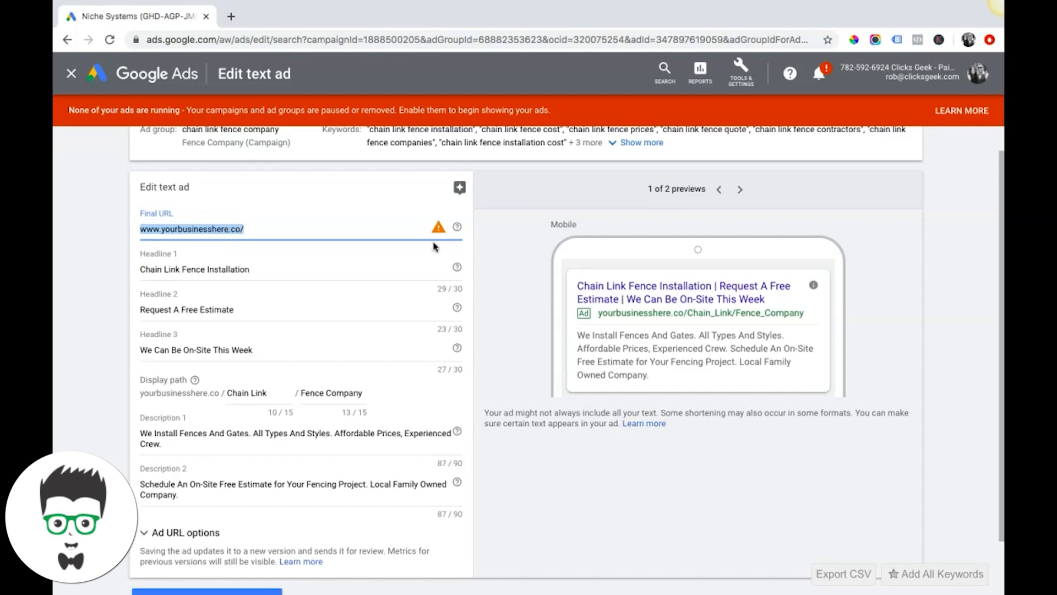
left_click(191, 230)
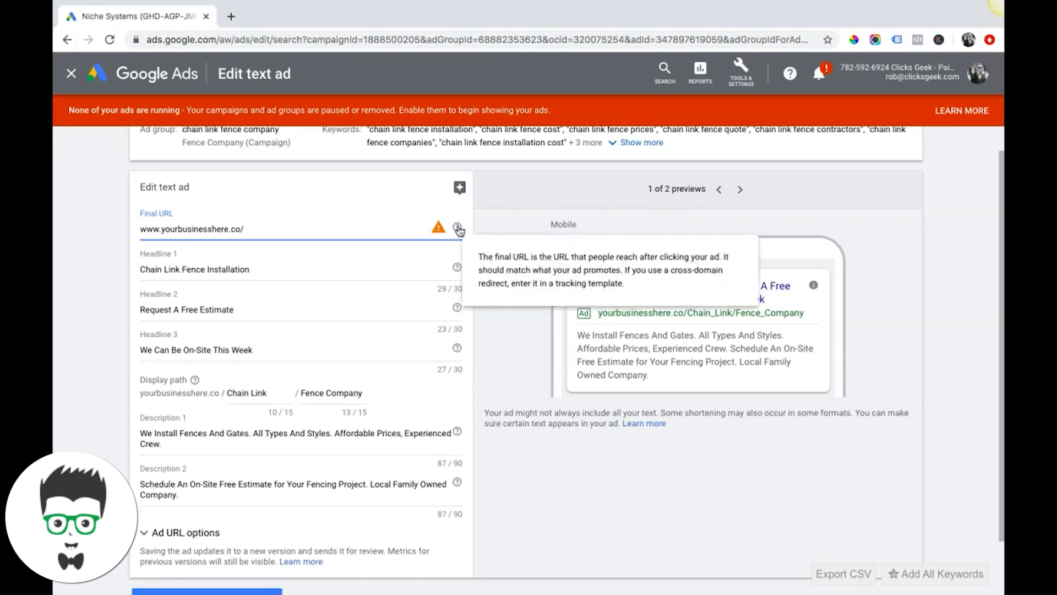
mouse_move(438, 227)
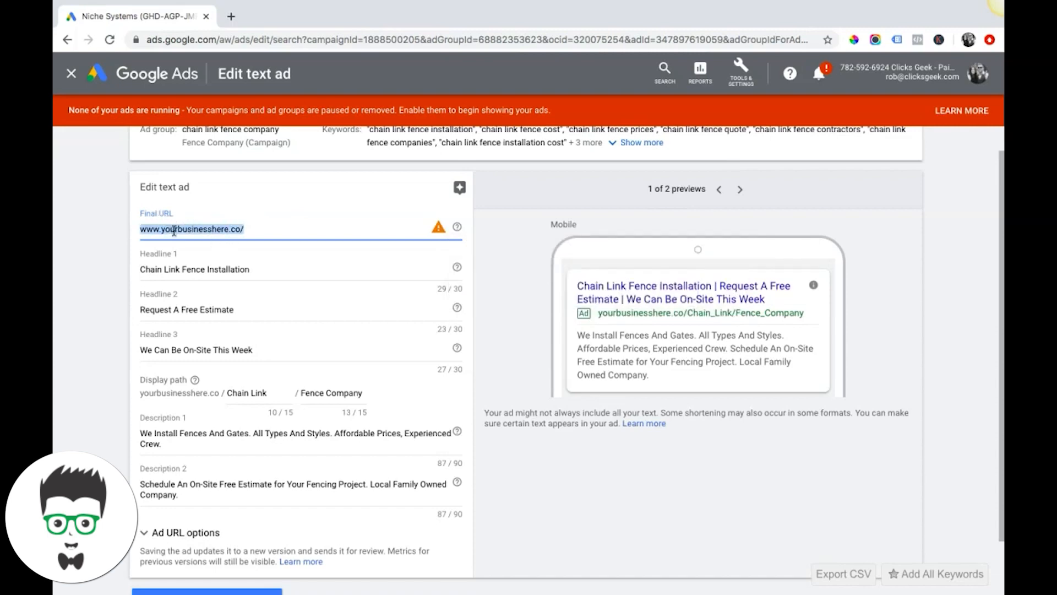
scroll("down", 3)
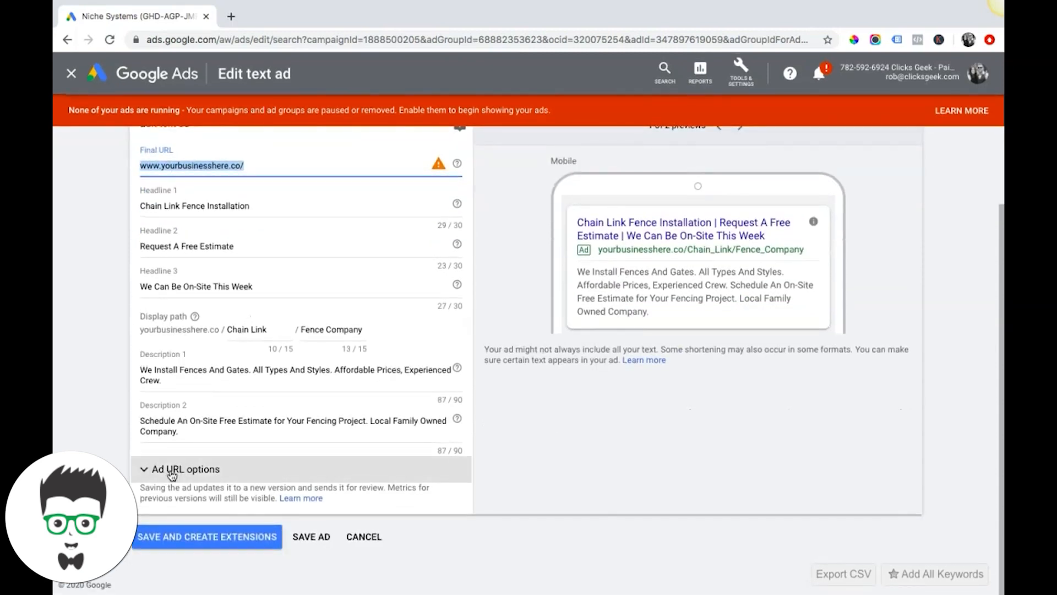
left_click(183, 469)
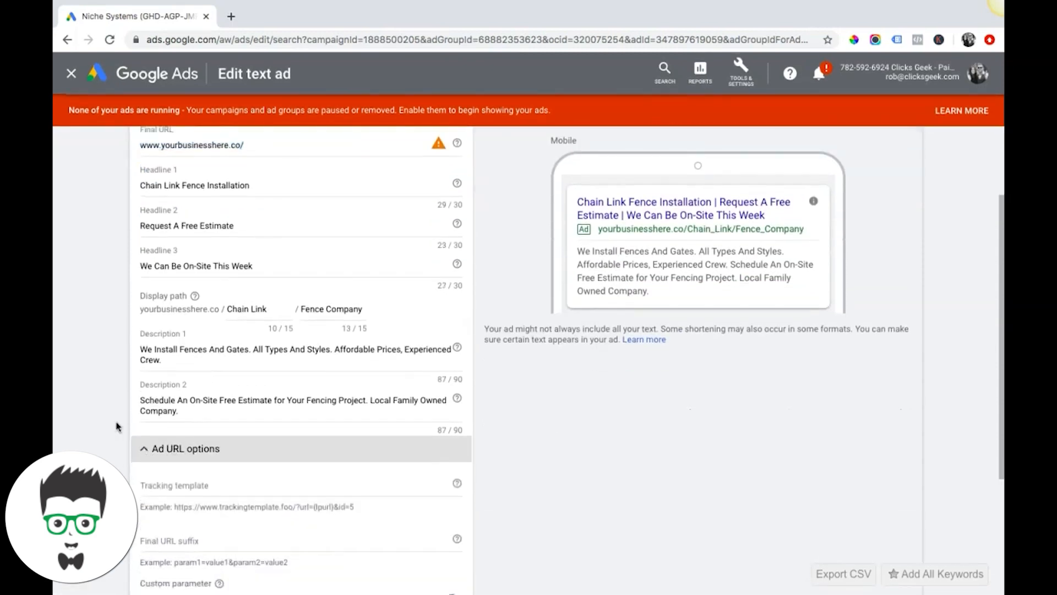
scroll("down", 3)
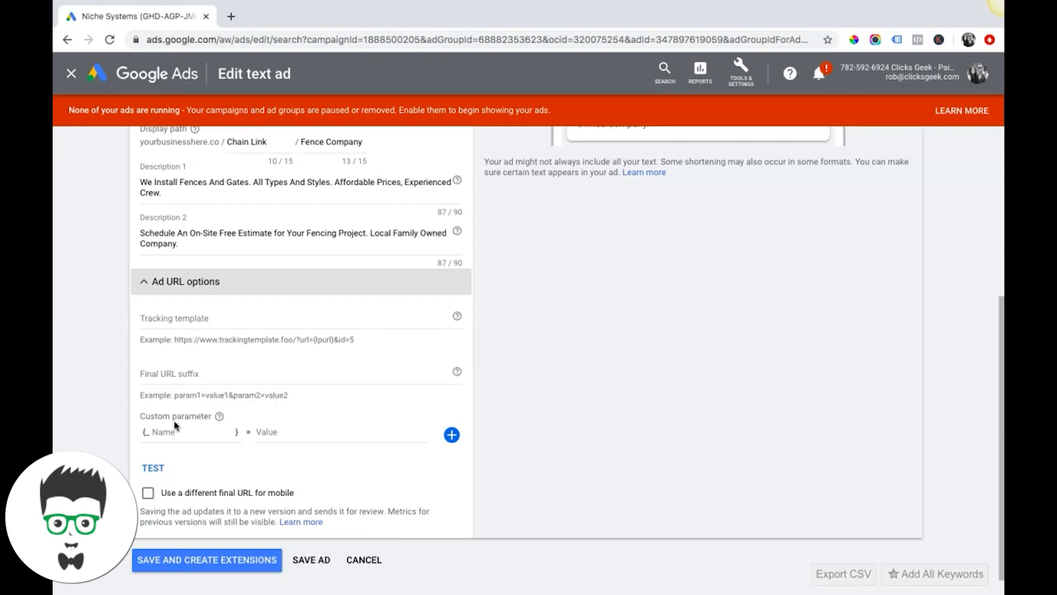
scroll("down", 3)
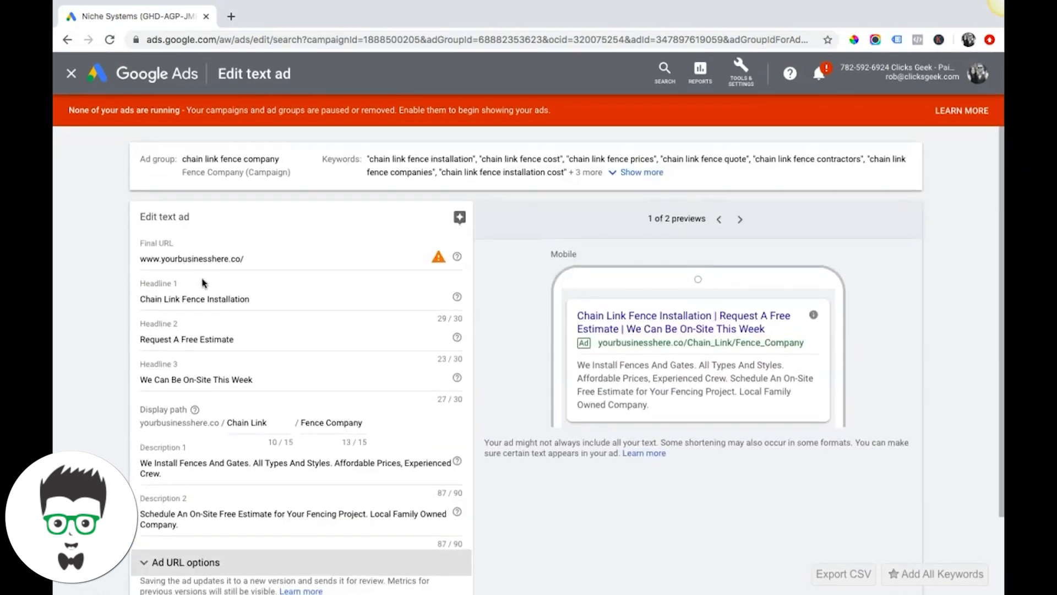
Cancel editing the chain link ad and confirm Yes, leave, returning to the ad group's Ads table
left_click(191, 258)
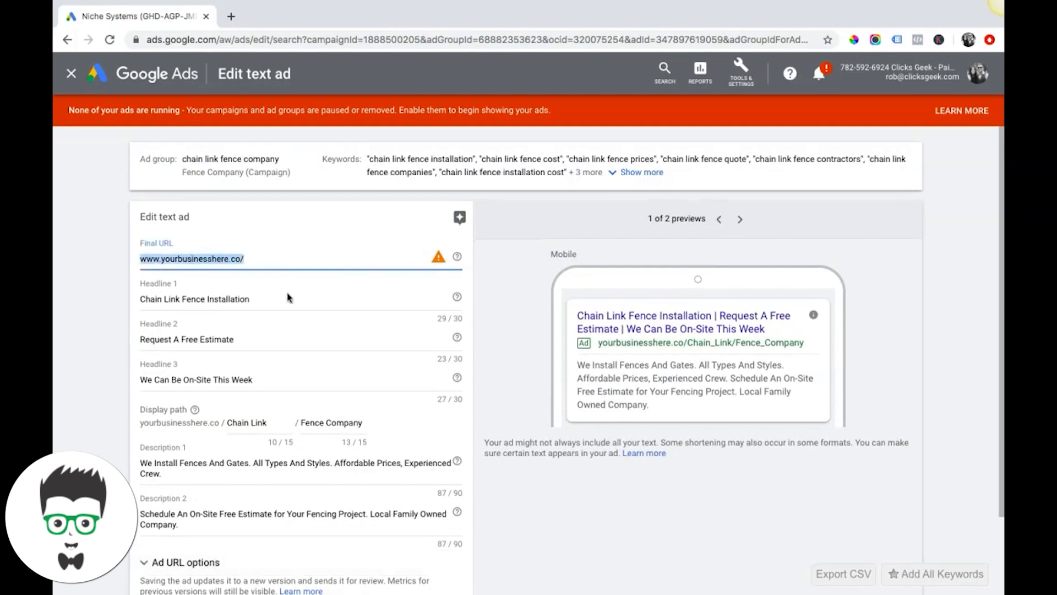
scroll("down", 3)
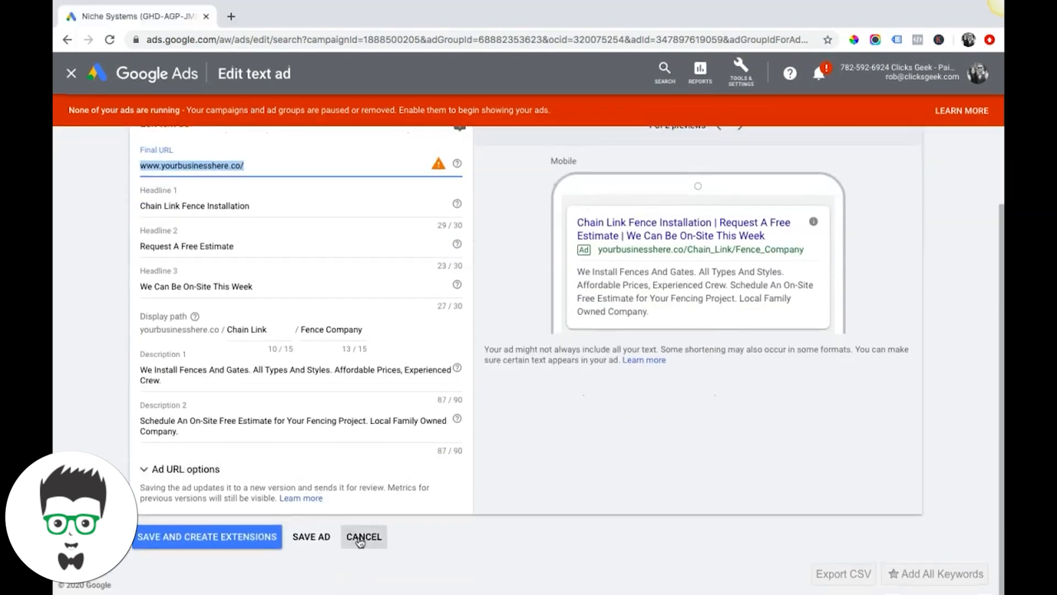
left_click(362, 536)
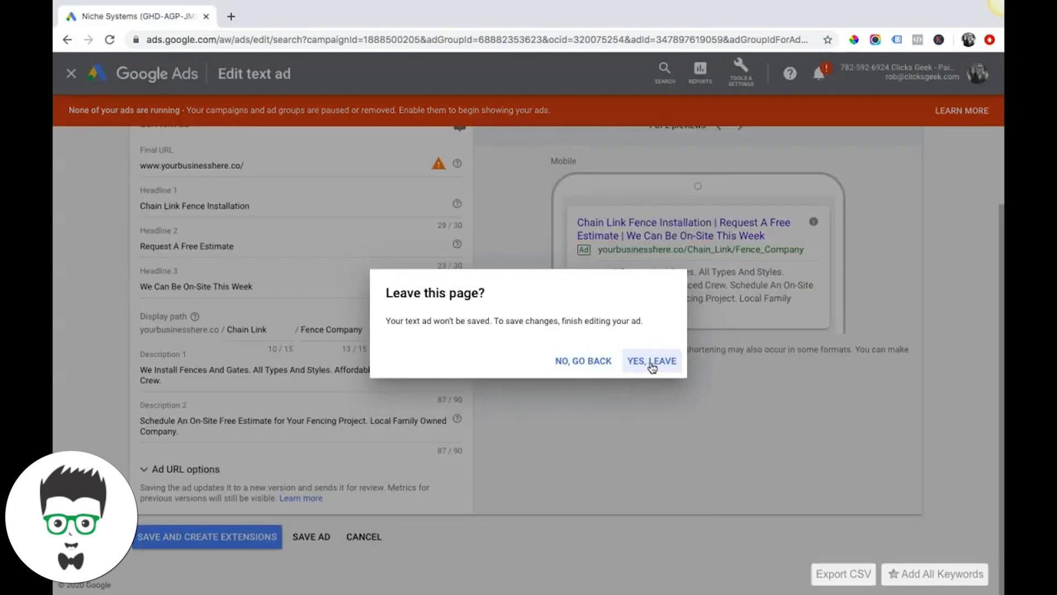
left_click(650, 361)
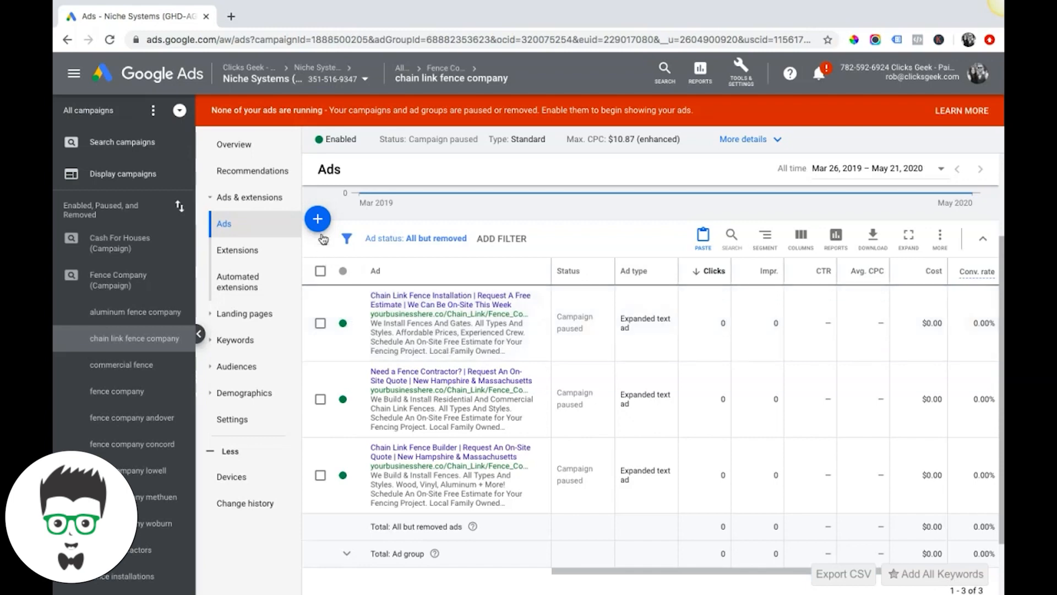
Start a new Text ad from the + menu, then cancel it and confirm discarding the unsaved draft
left_click(317, 218)
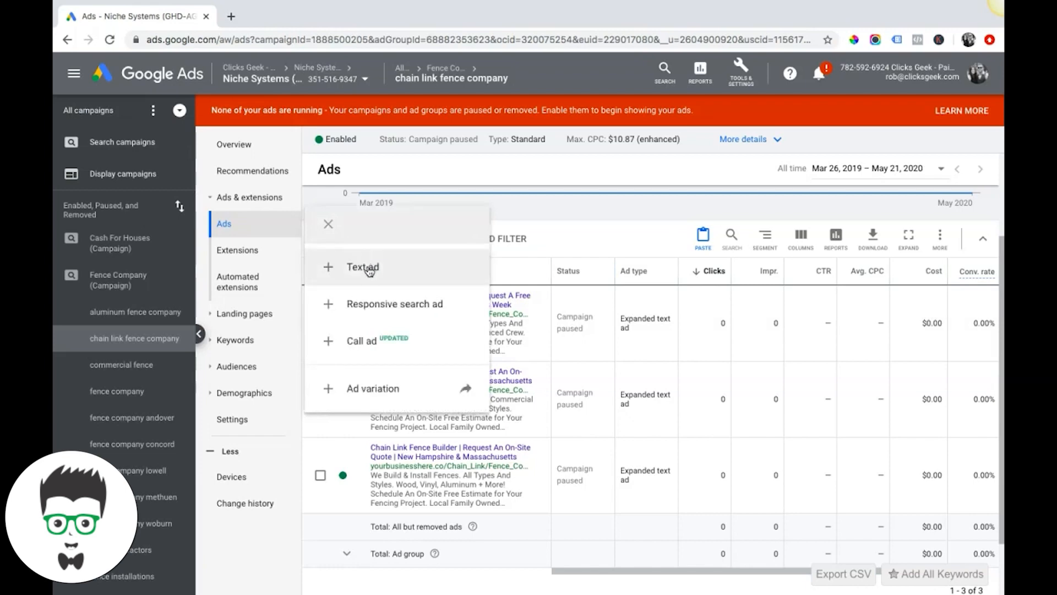
mouse_move(370, 278)
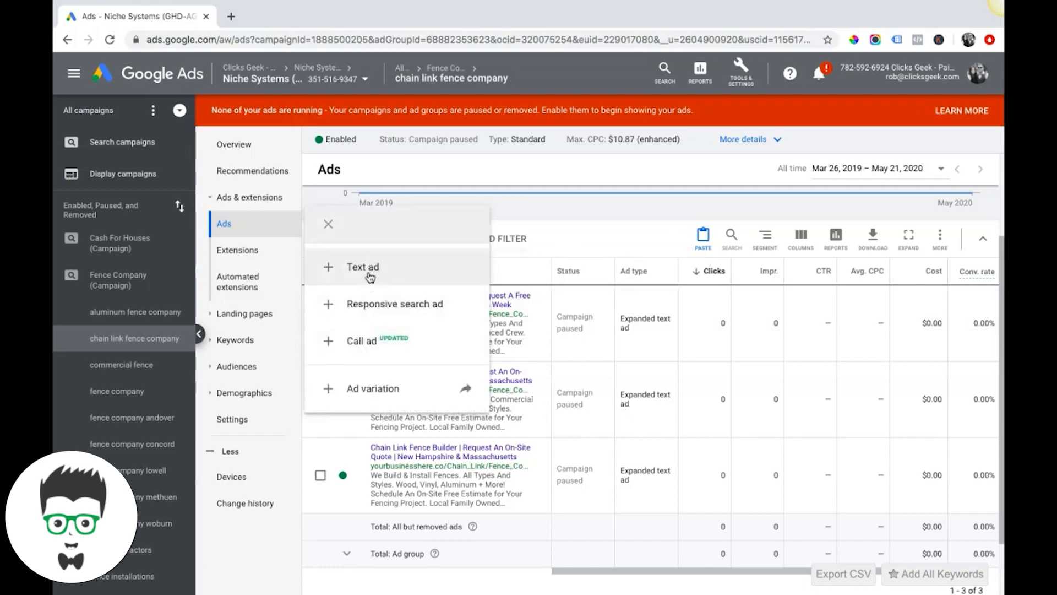
left_click(362, 267)
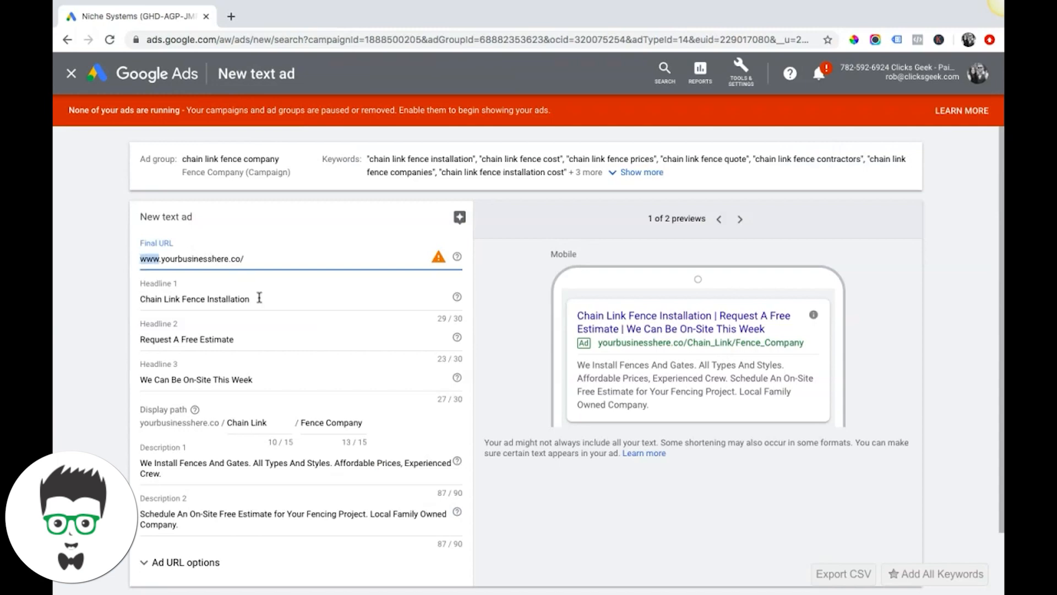
scroll("down", 3)
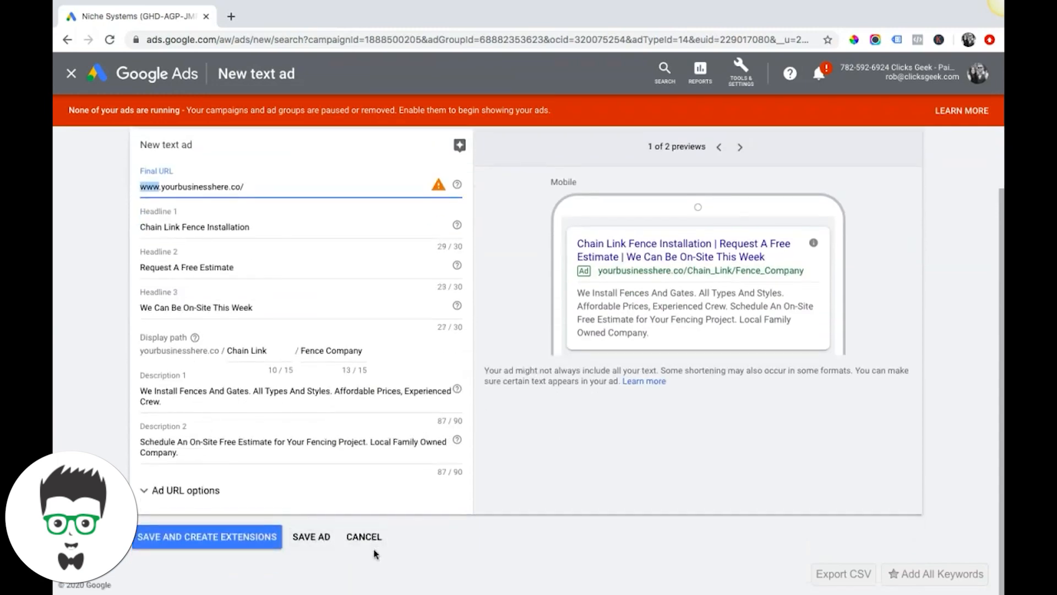
left_click(363, 536)
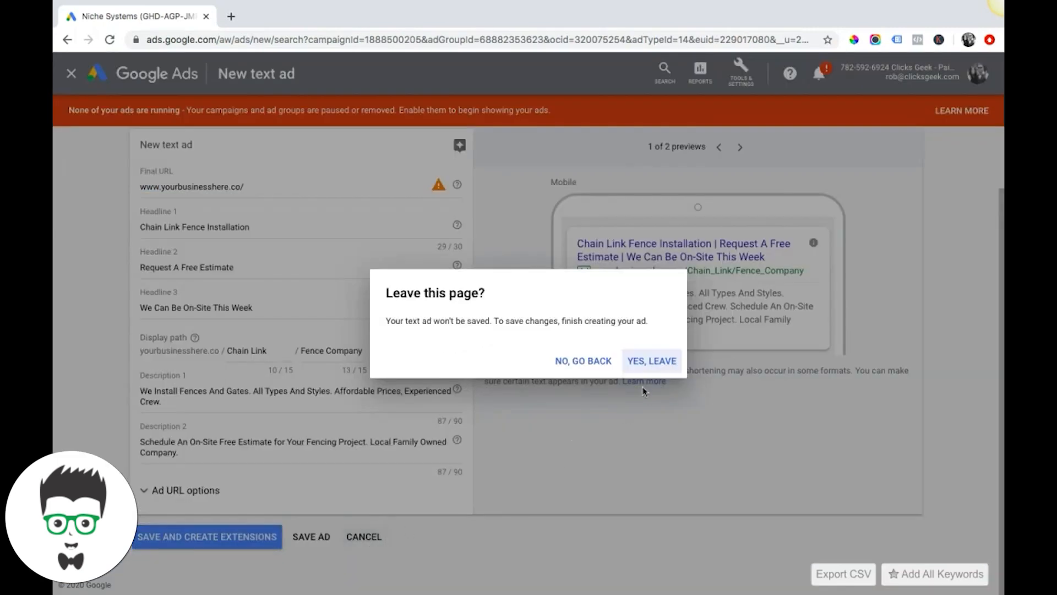
left_click(650, 361)
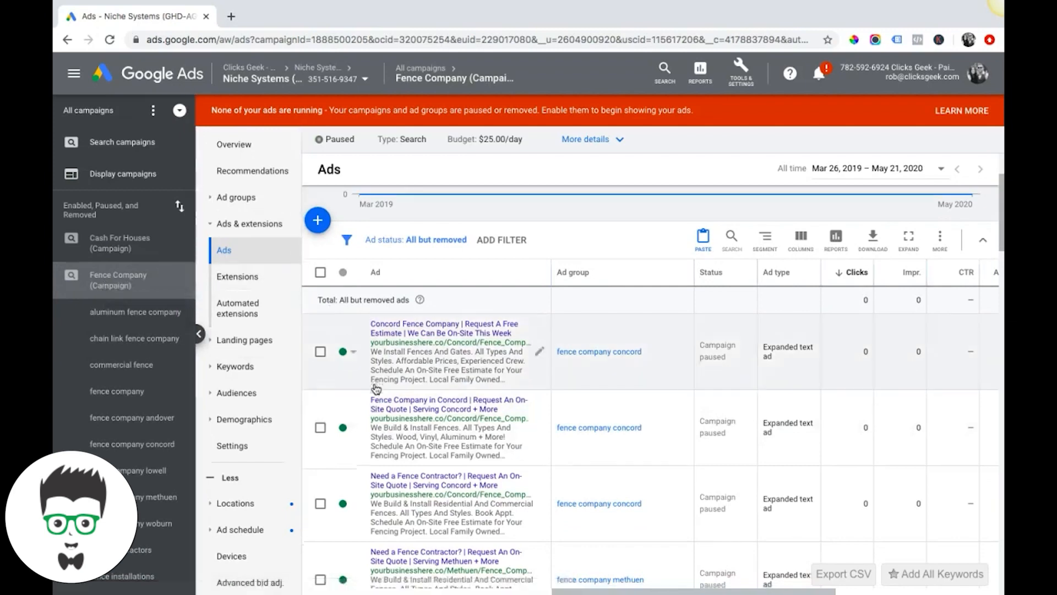
Select all 57 campaign ads, choose Edit > Change ads and set Make changes to Text ads to reveal the Final URL field
left_click(321, 229)
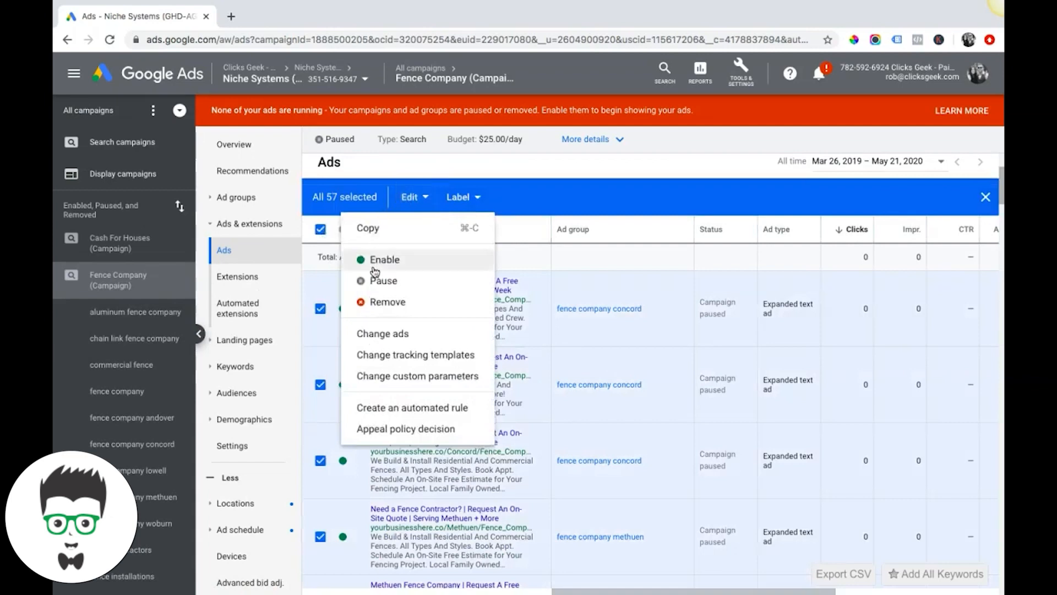
left_click(382, 333)
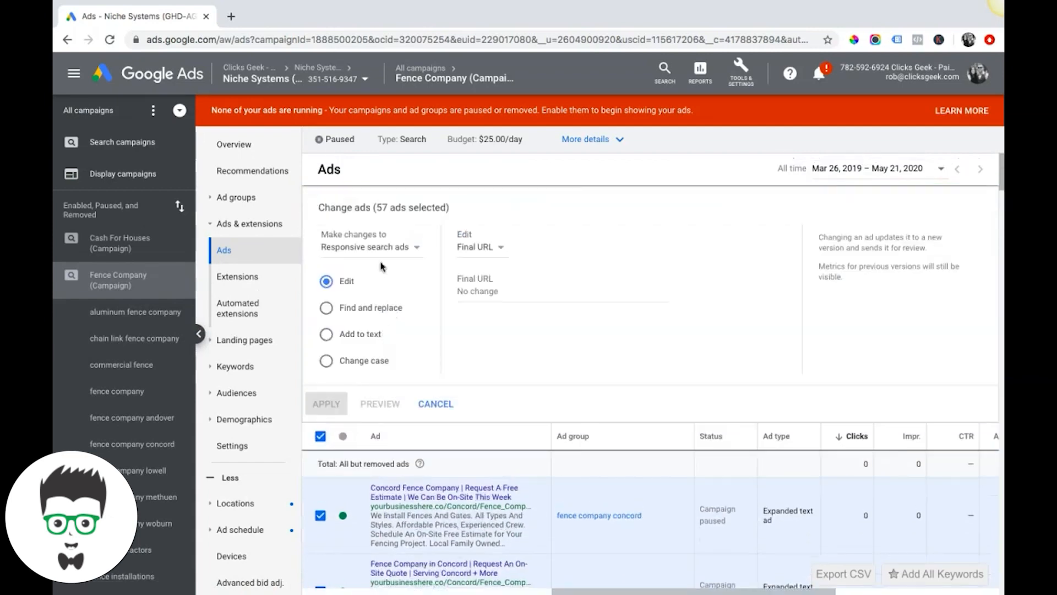
left_click(369, 245)
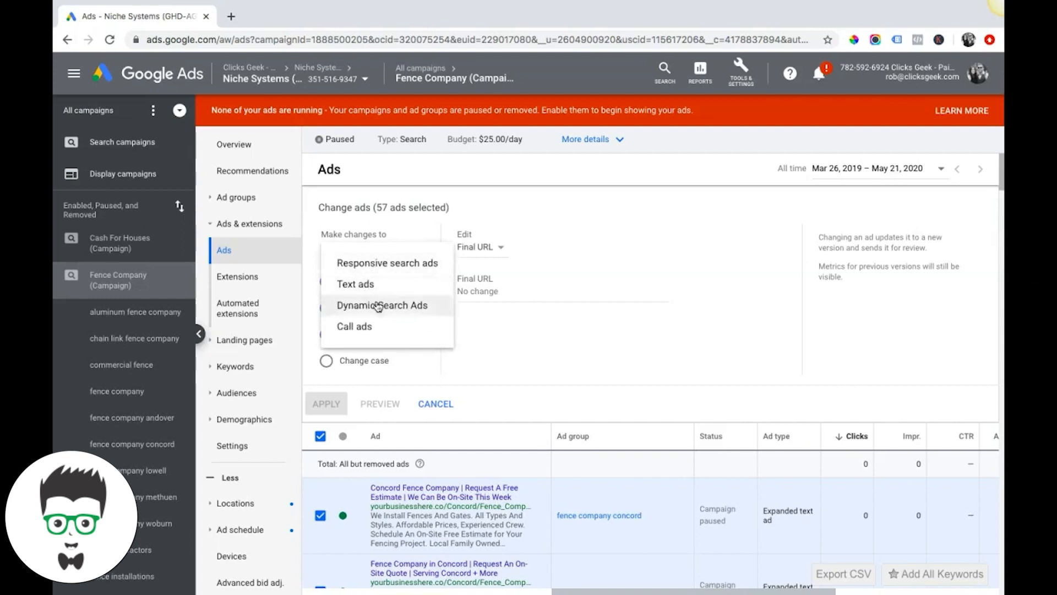
mouse_move(356, 284)
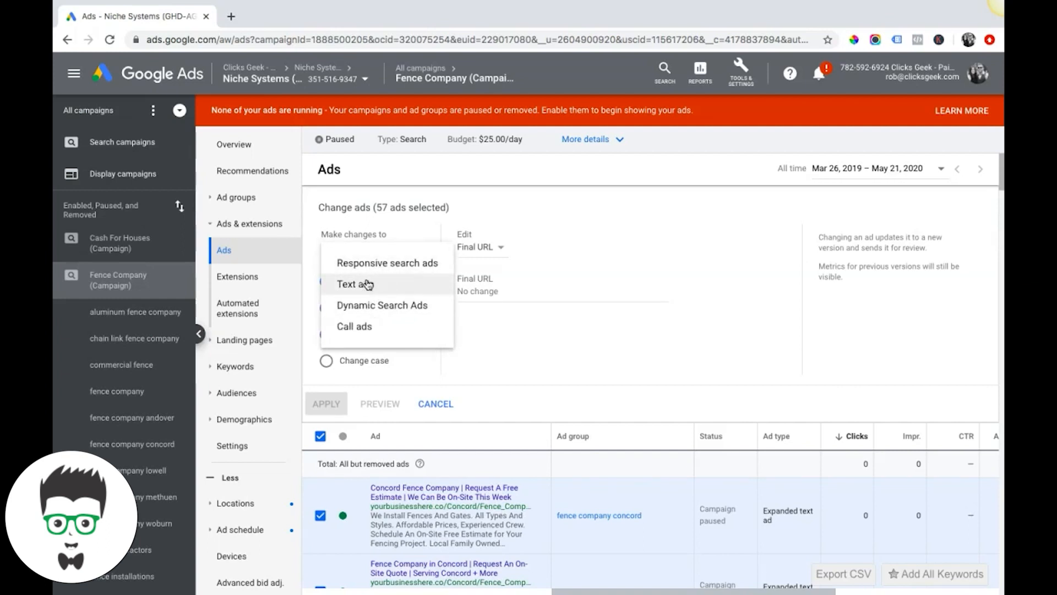
left_click(354, 283)
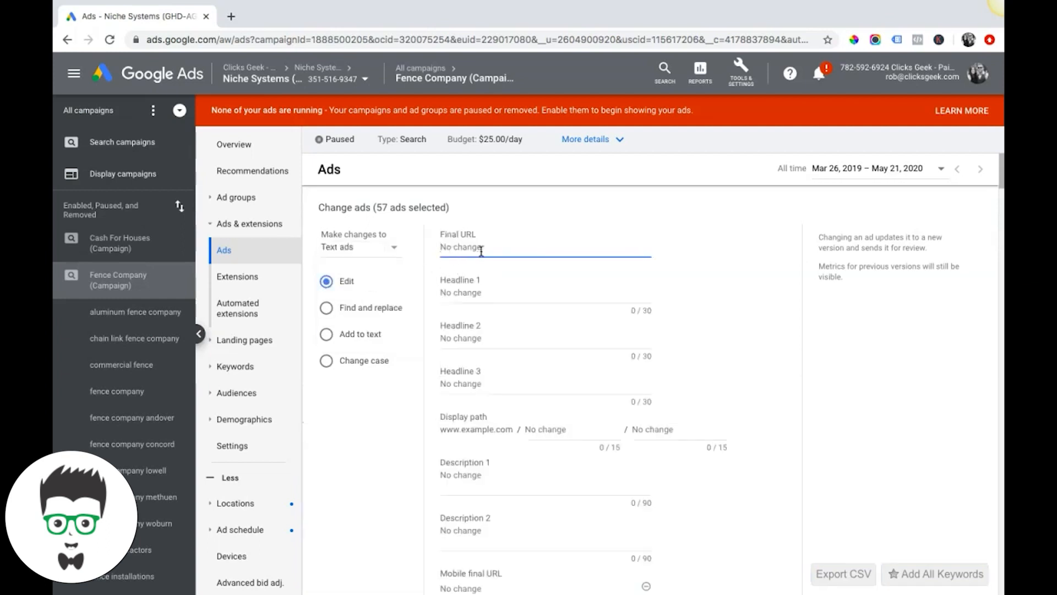
scroll("down", 3)
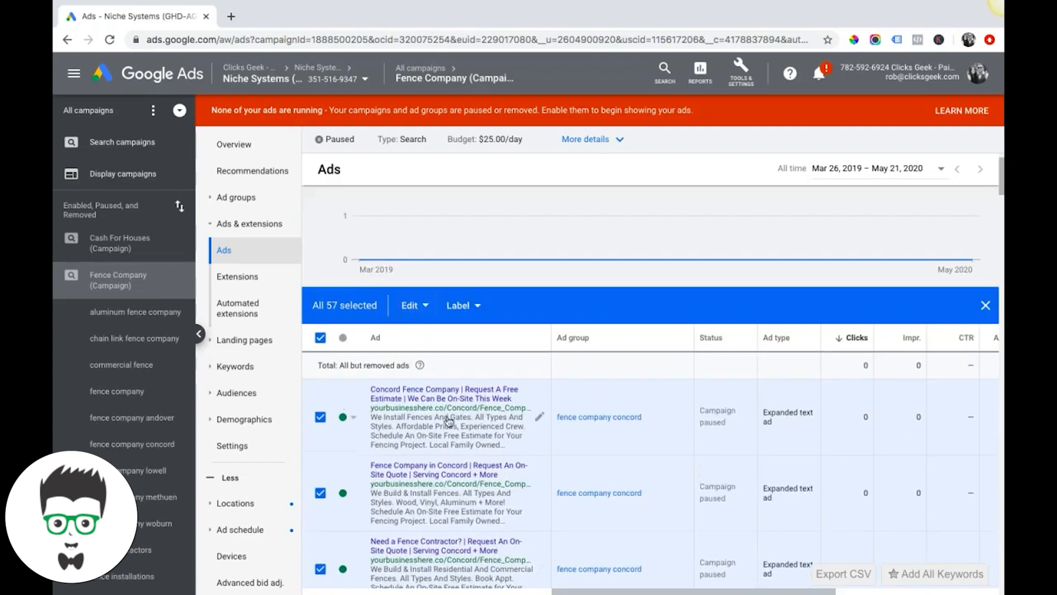
mouse_move(438, 346)
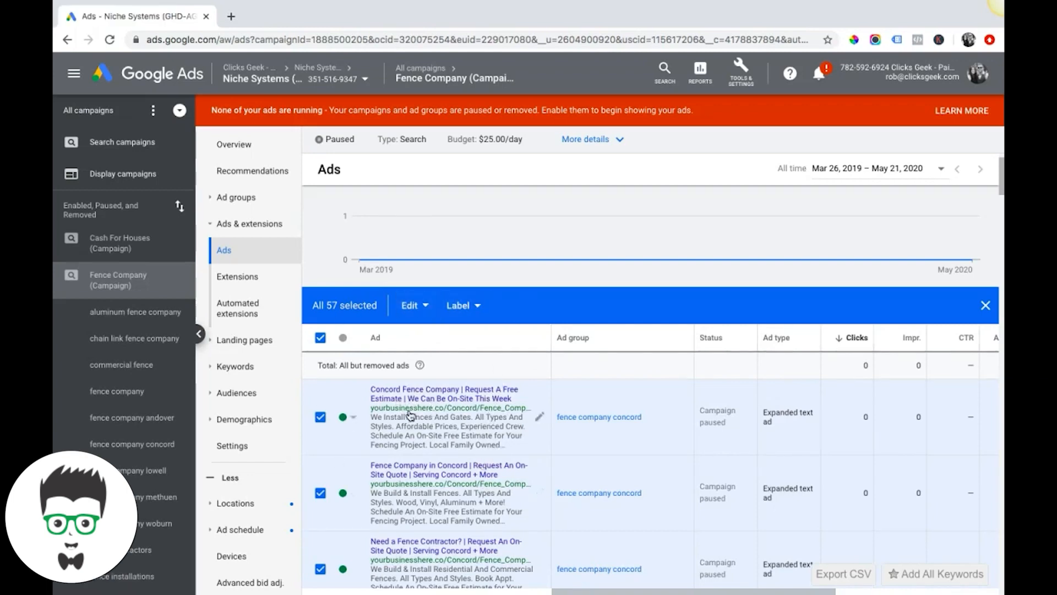
mouse_move(585, 420)
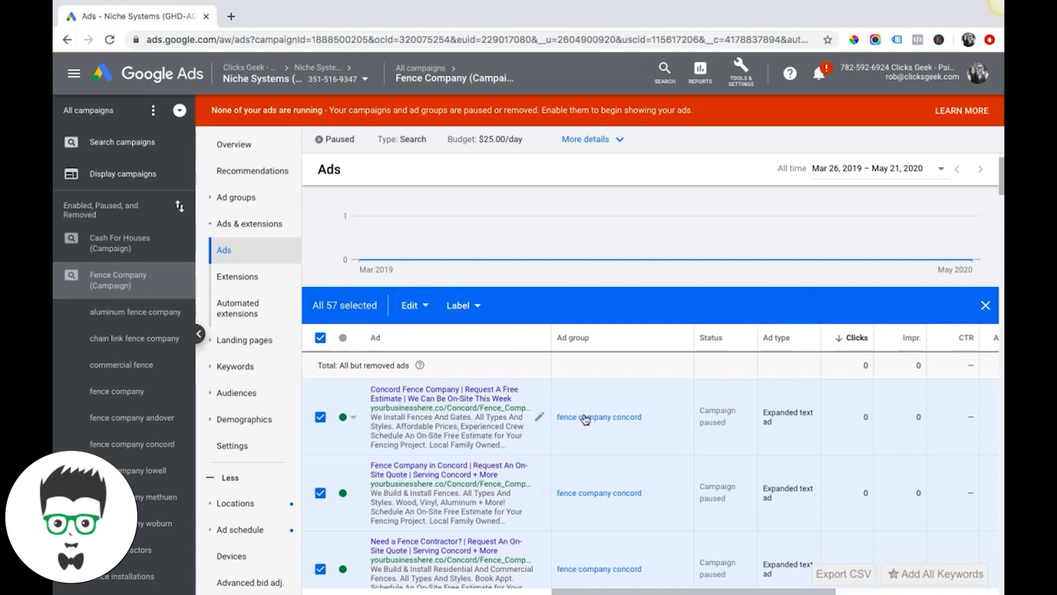